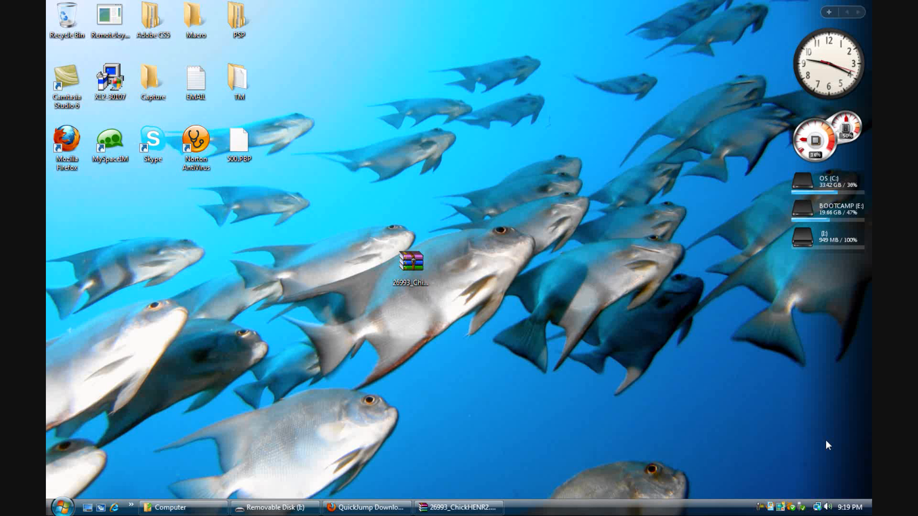
Open the downloaded ChickHEN Enabler Revision 2 .rar from the desktop and dismiss the license reminder.
left_click(365, 508)
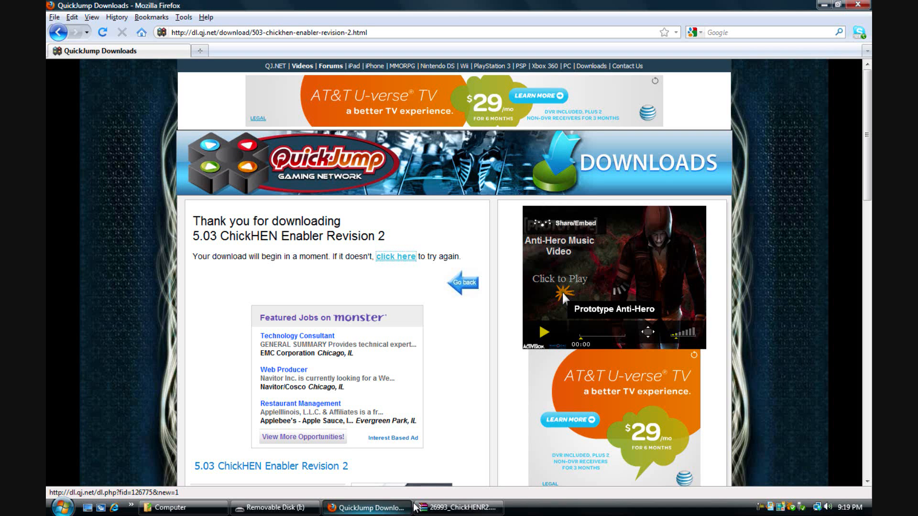
mouse_move(822, 5)
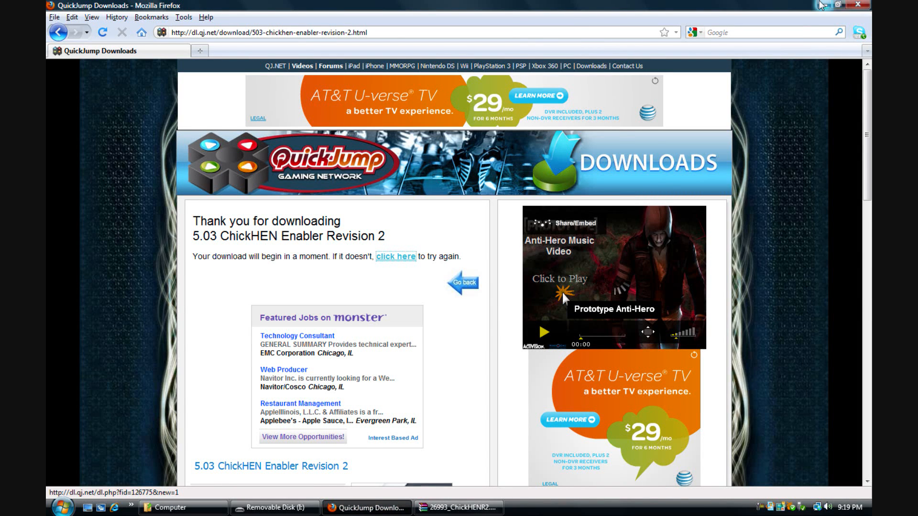
left_click(839, 5)
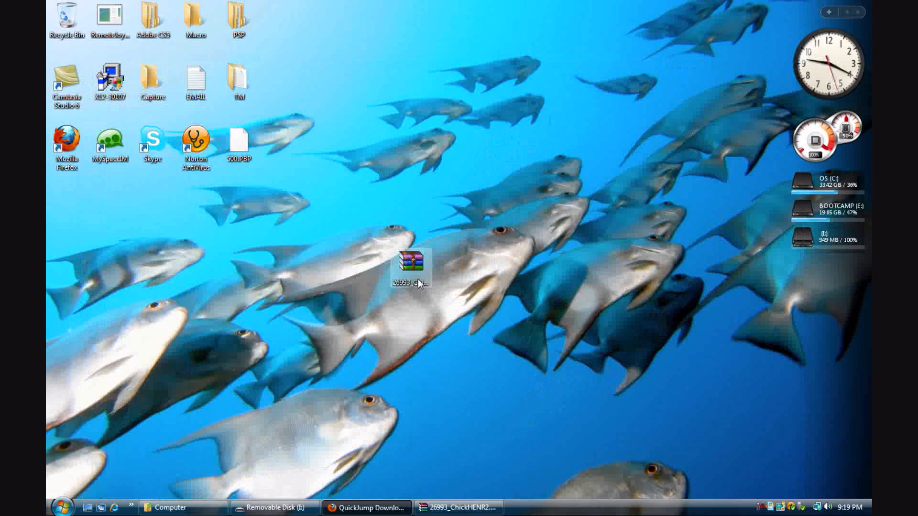
double_click(410, 263)
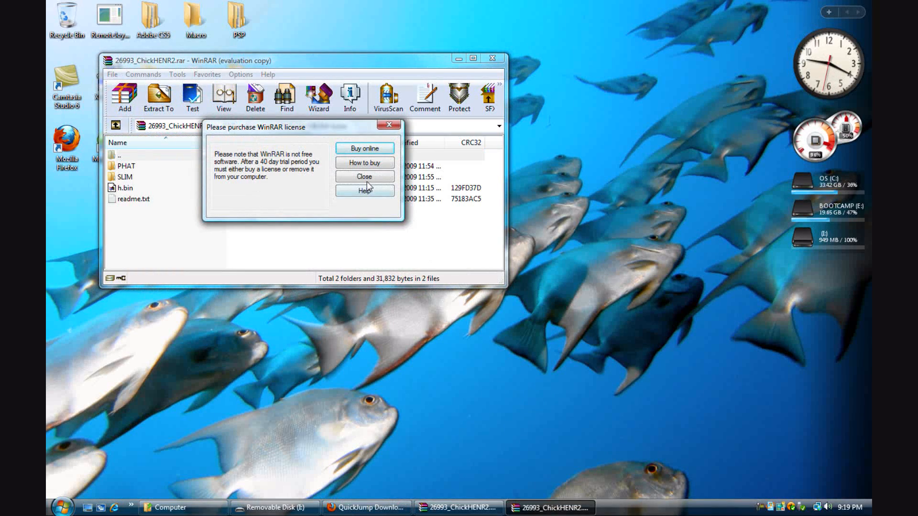
left_click(364, 177)
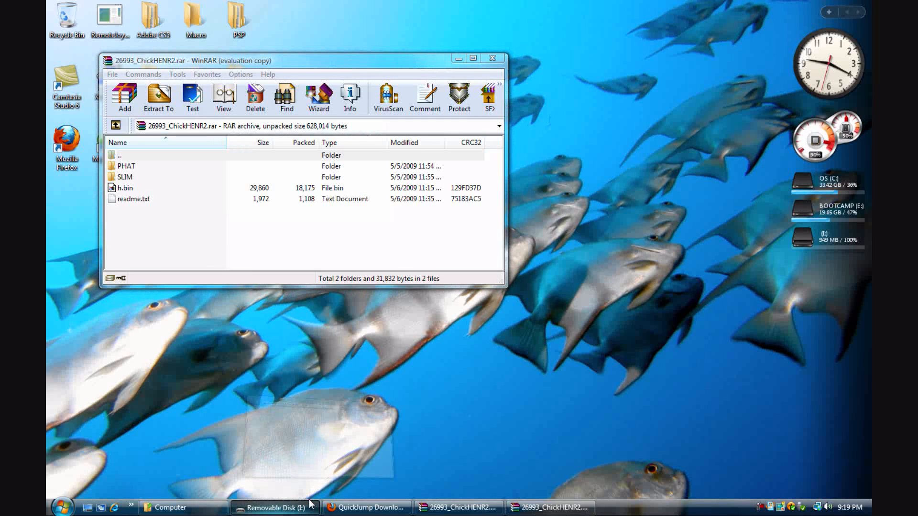
Open the Removable Disk root folder beside WinRAR and select h.bin in the archive.
left_click(272, 507)
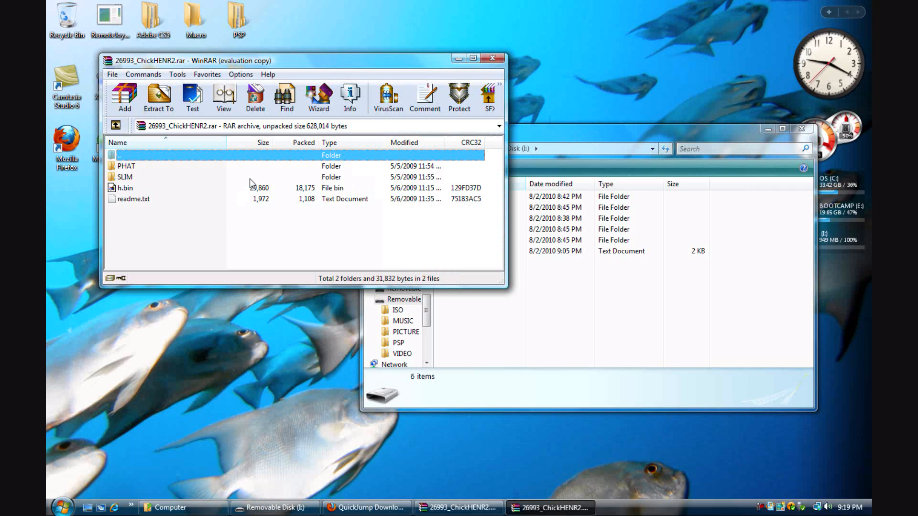
mouse_move(253, 179)
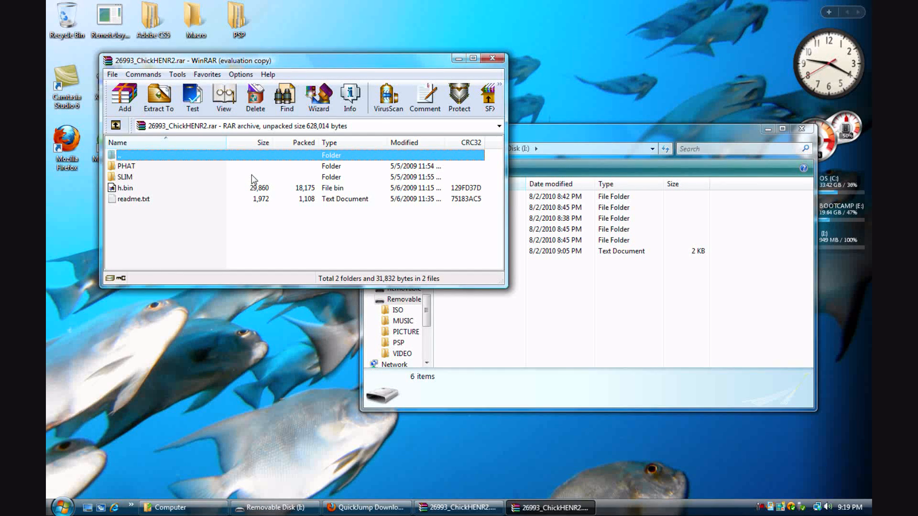
double_click(125, 177)
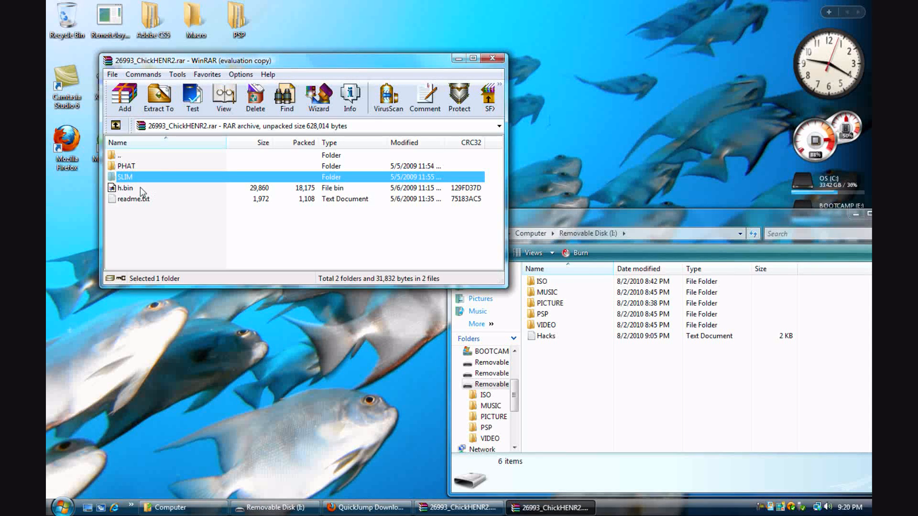
left_click(124, 188)
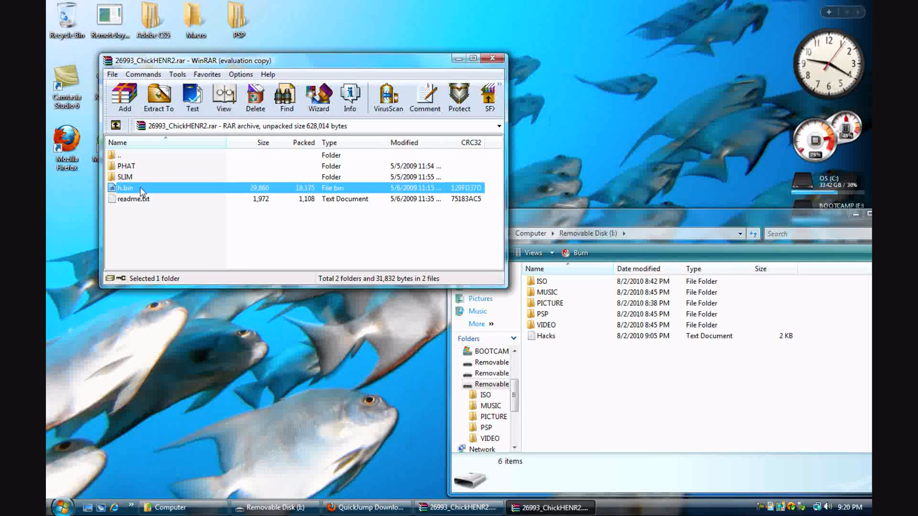